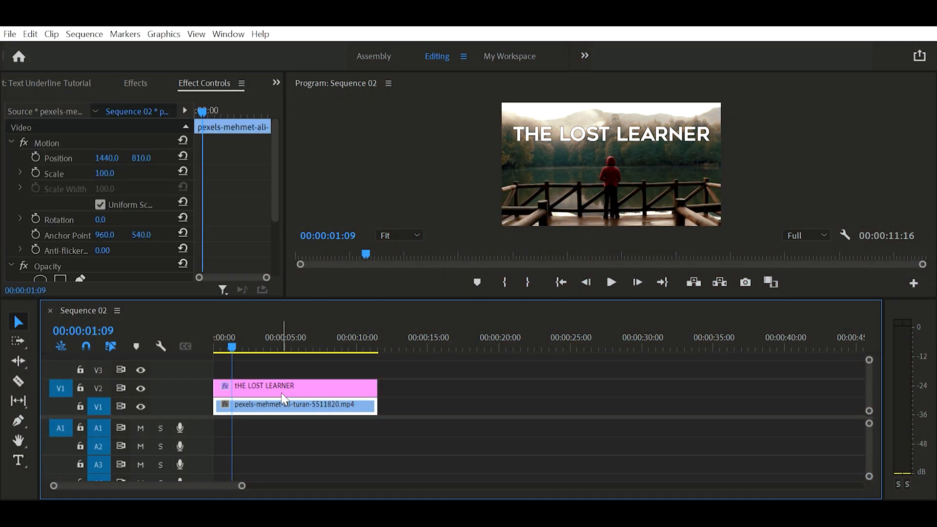
# Step: Select the 'THE LOST LEARNER' clip on V2 to view its effect properties, then deselect all clips
pyautogui.click(293, 385)
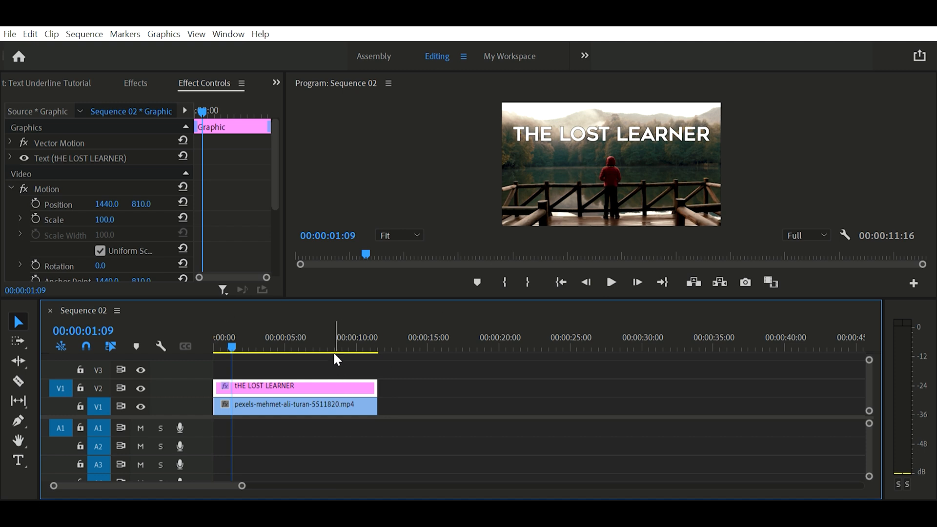
pyautogui.moveTo(478, 383)
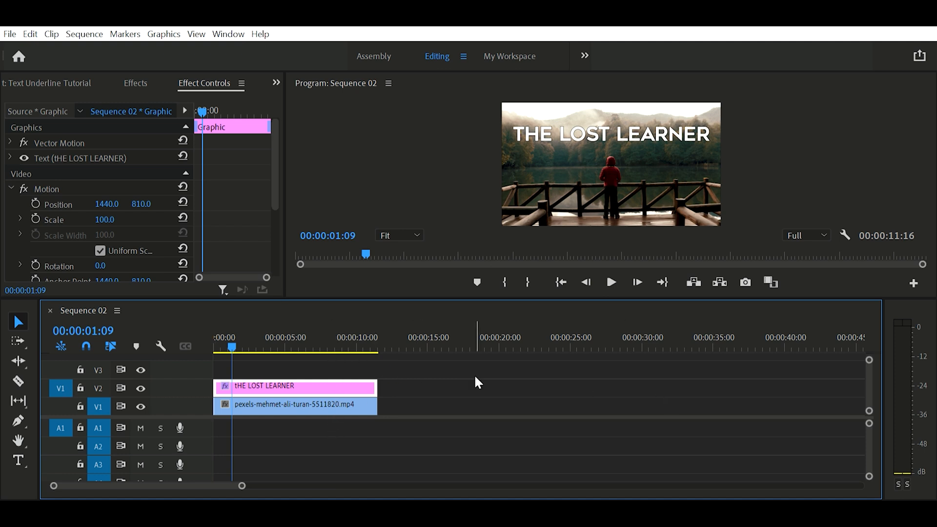
pyautogui.click(478, 383)
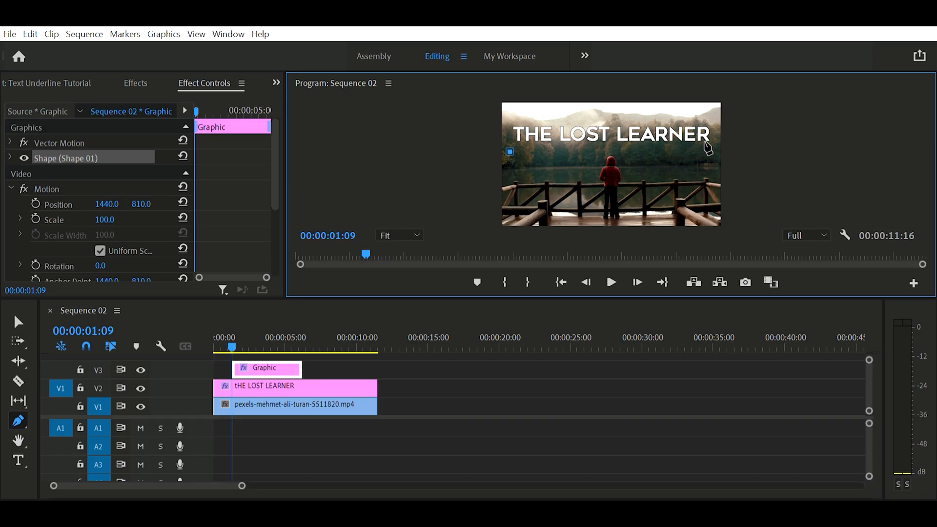
pyautogui.moveTo(715, 142)
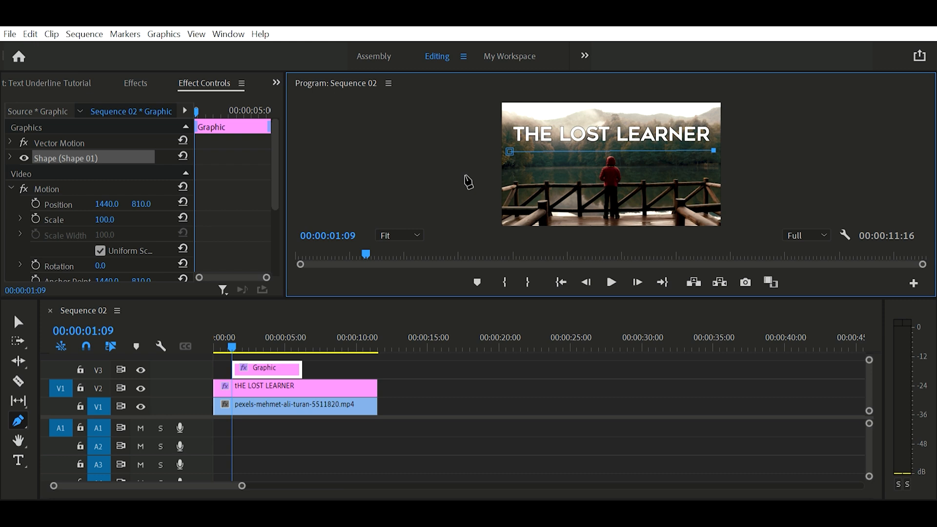
pyautogui.moveTo(98, 191)
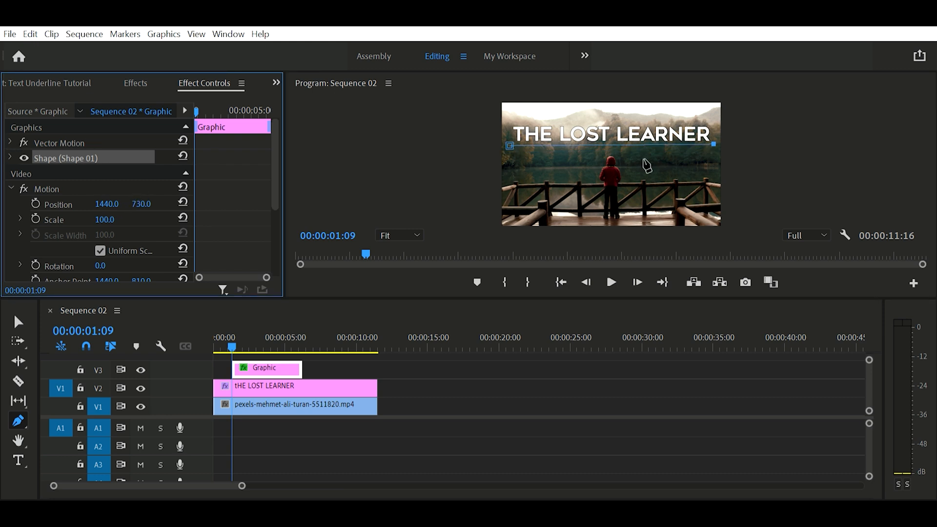
# Step: Give the underline shape a white fill and a white stroke of width 25
pyautogui.click(10, 157)
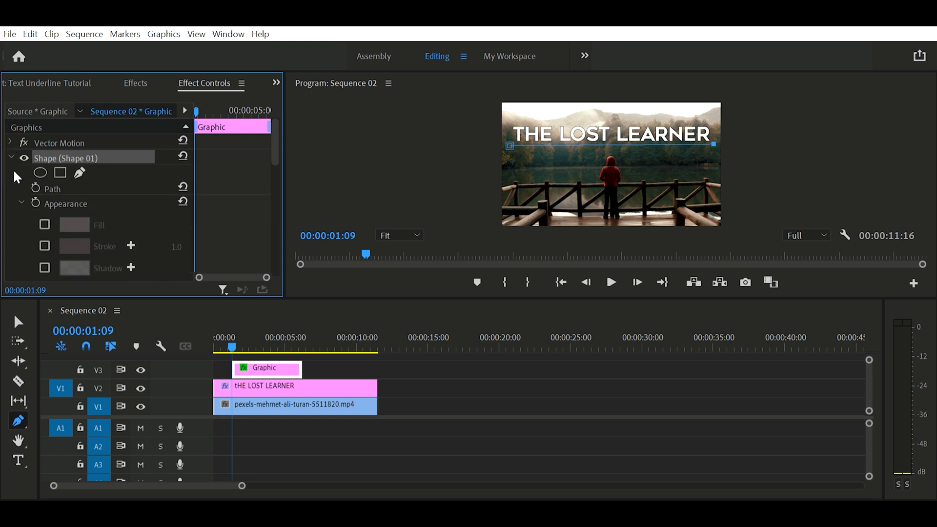
pyautogui.scroll(-3)
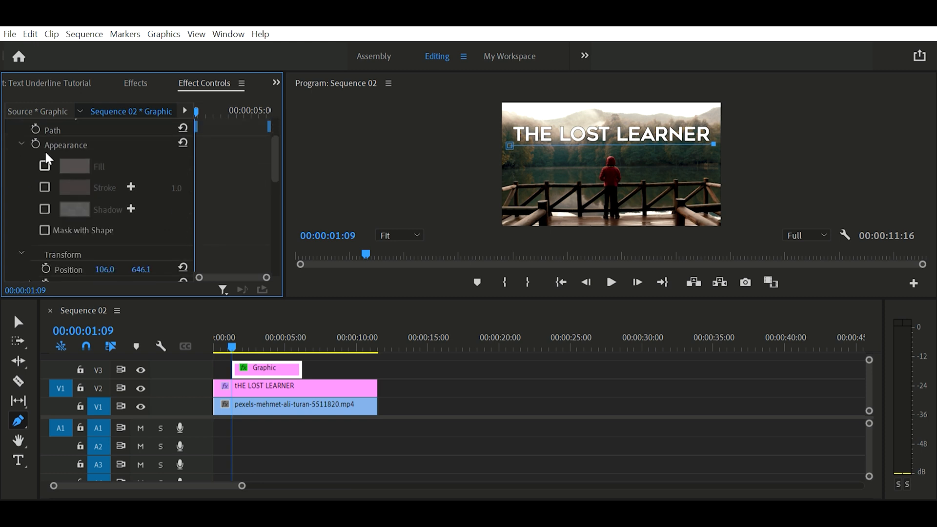
pyautogui.click(45, 166)
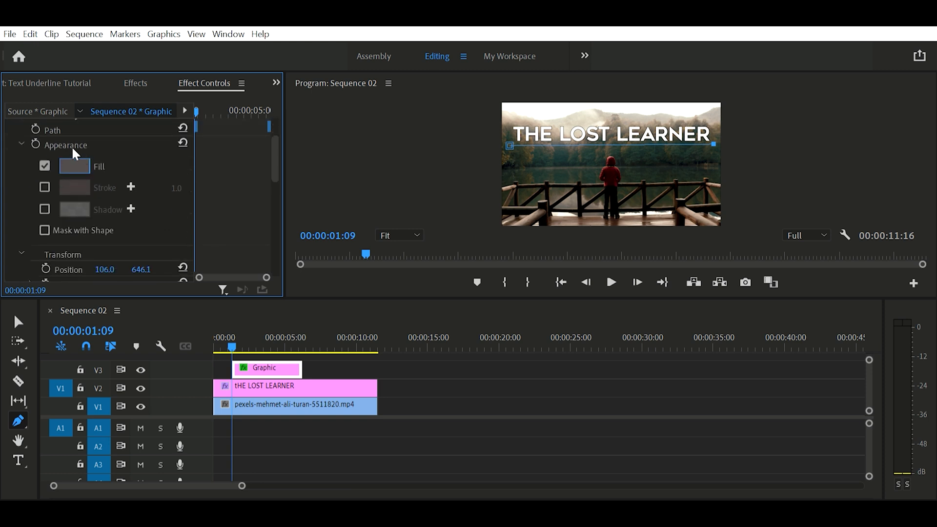
pyautogui.click(74, 166)
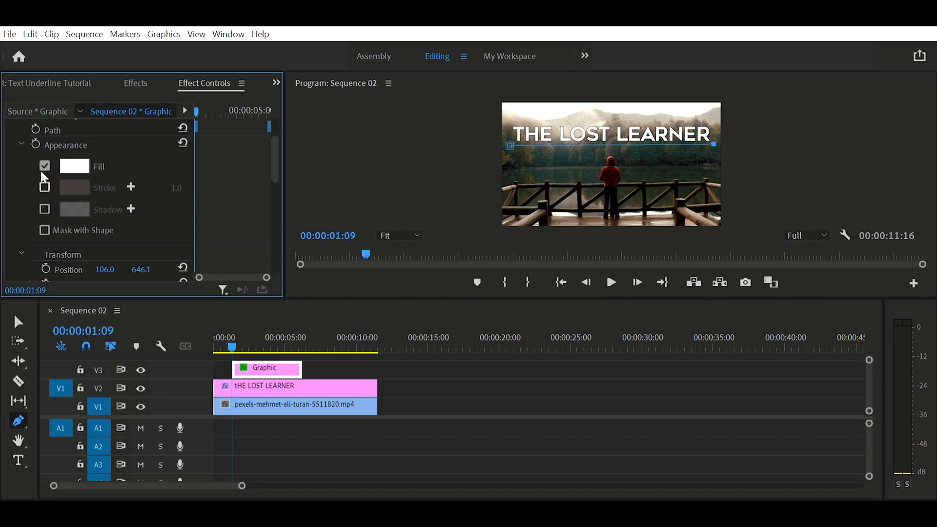
pyautogui.click(44, 188)
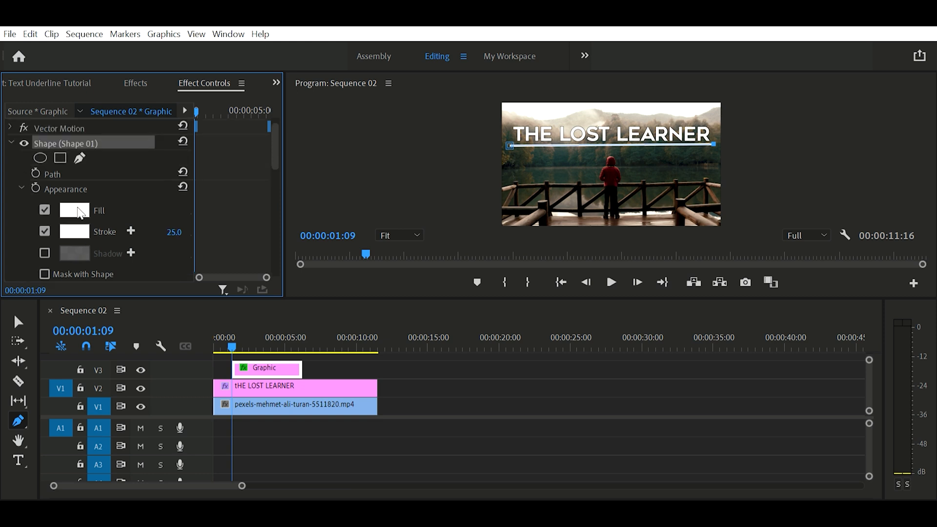
pyautogui.scroll(-3)
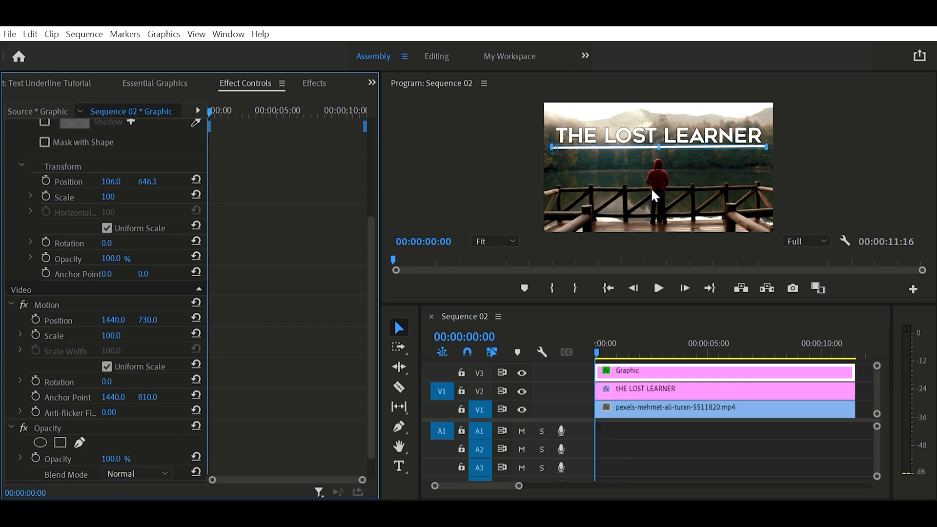
# Step: Scroll Effect Controls to the underline's Transform settings
pyautogui.scroll(3)
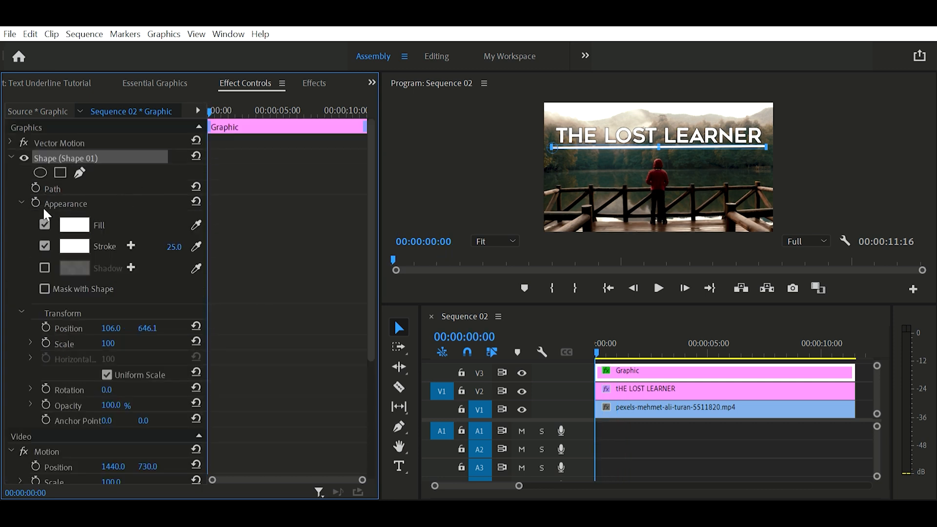
pyautogui.scroll(-3)
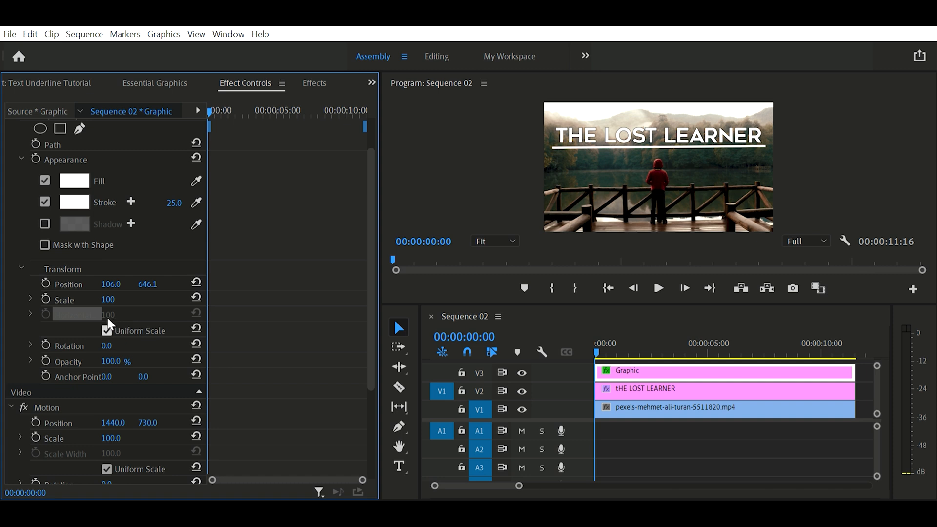
# Step: Turn off Uniform Scale and keyframe Horizontal Scale from 0 to 100
pyautogui.click(106, 331)
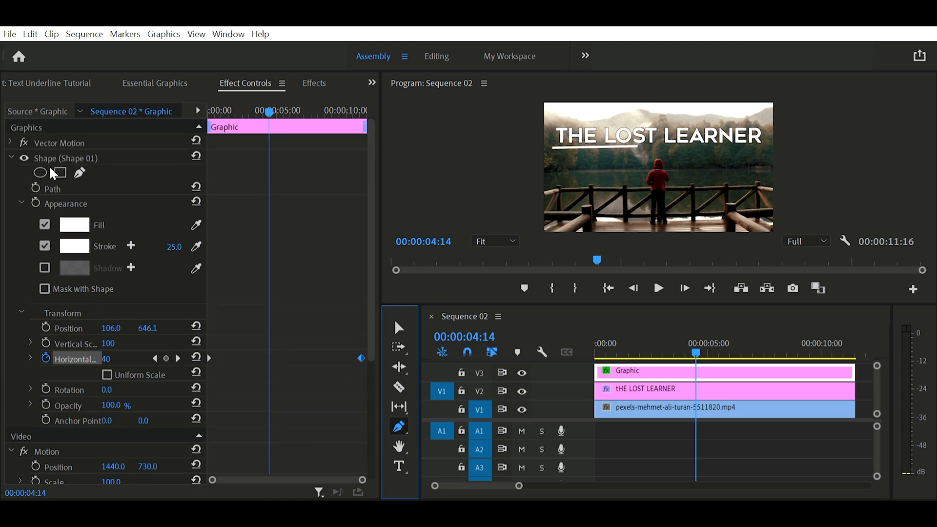
pyautogui.click(66, 157)
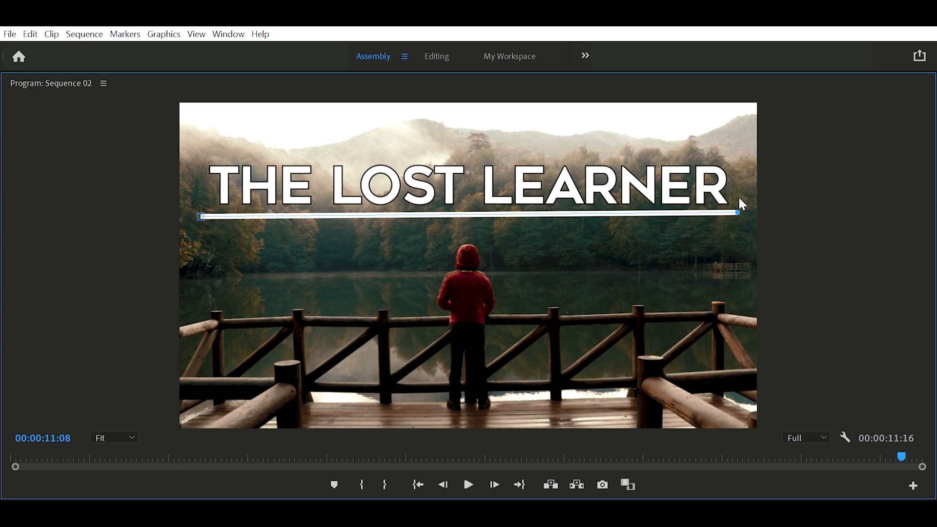
pyautogui.moveTo(744, 210)
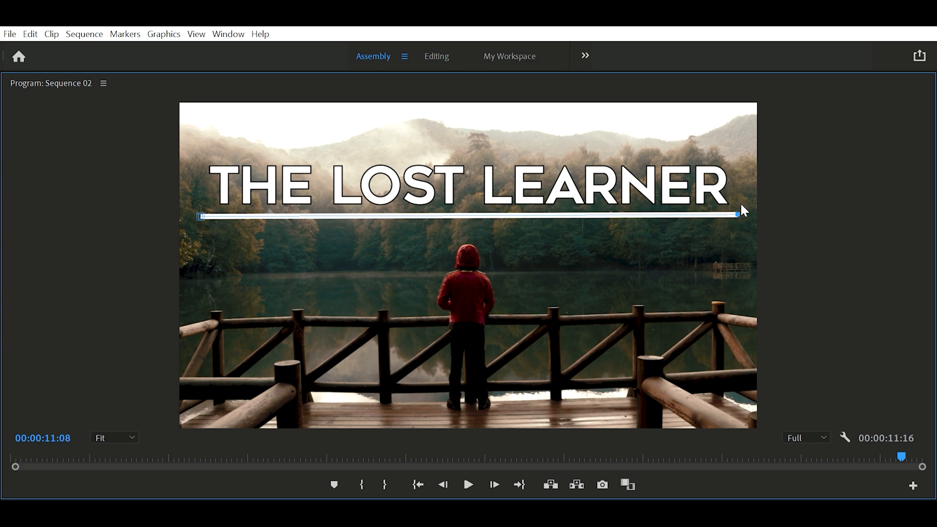
pyautogui.moveTo(396, 226)
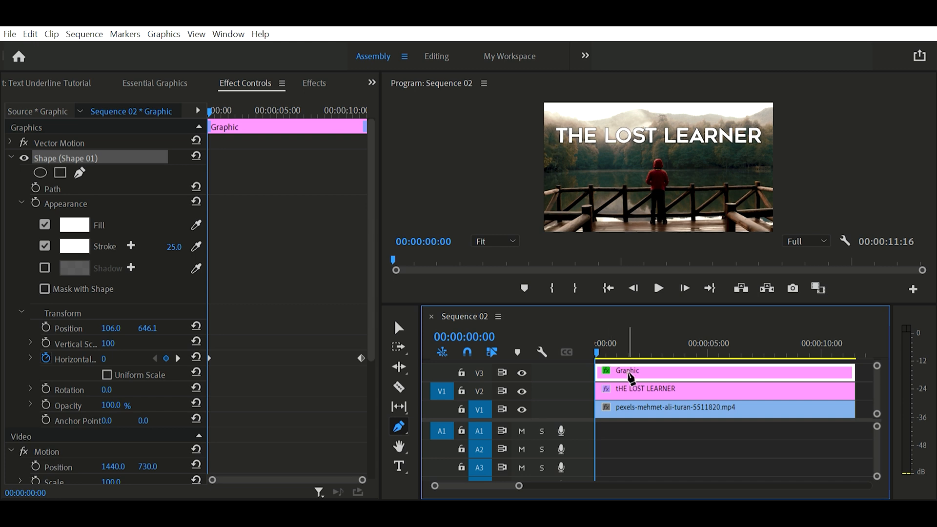
pyautogui.click(658, 288)
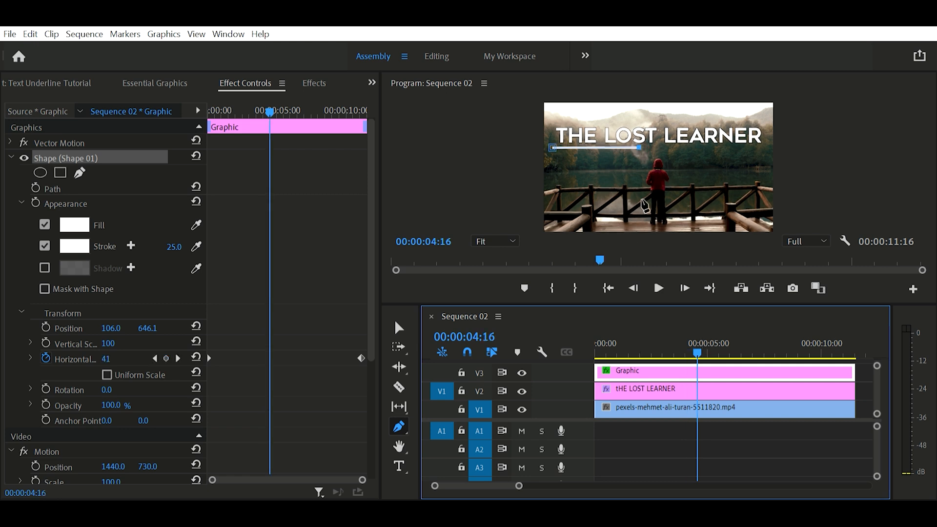
pyautogui.moveTo(85, 34)
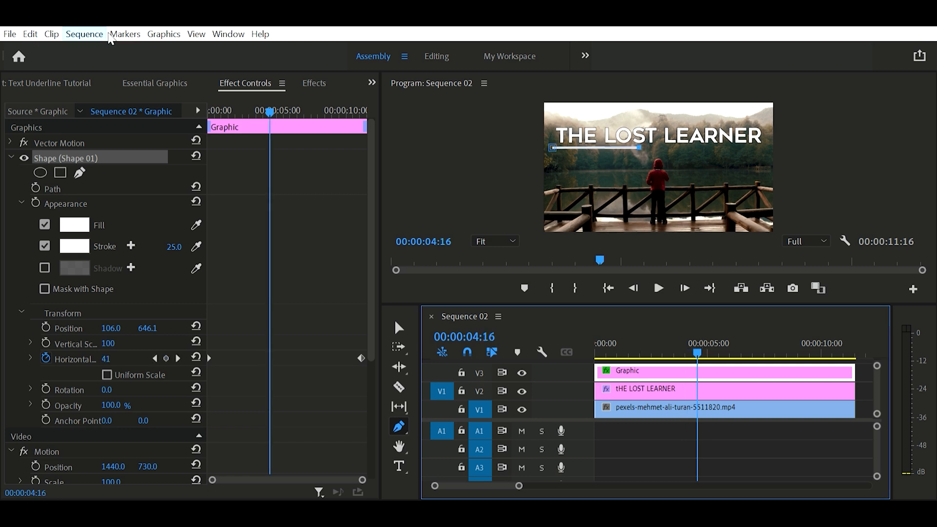